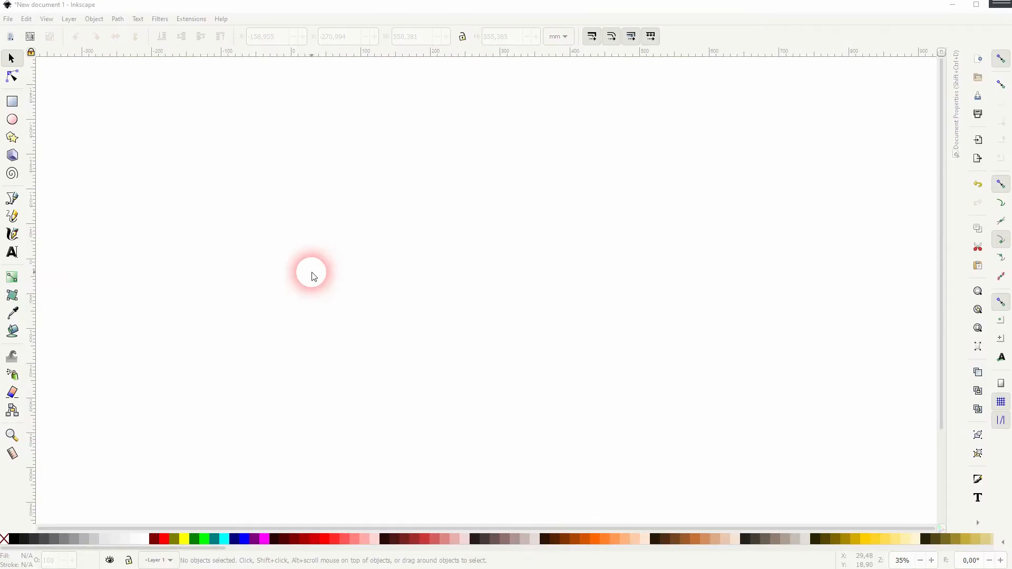
{"action": "mouse_move", "coordinate": [231, 177]}
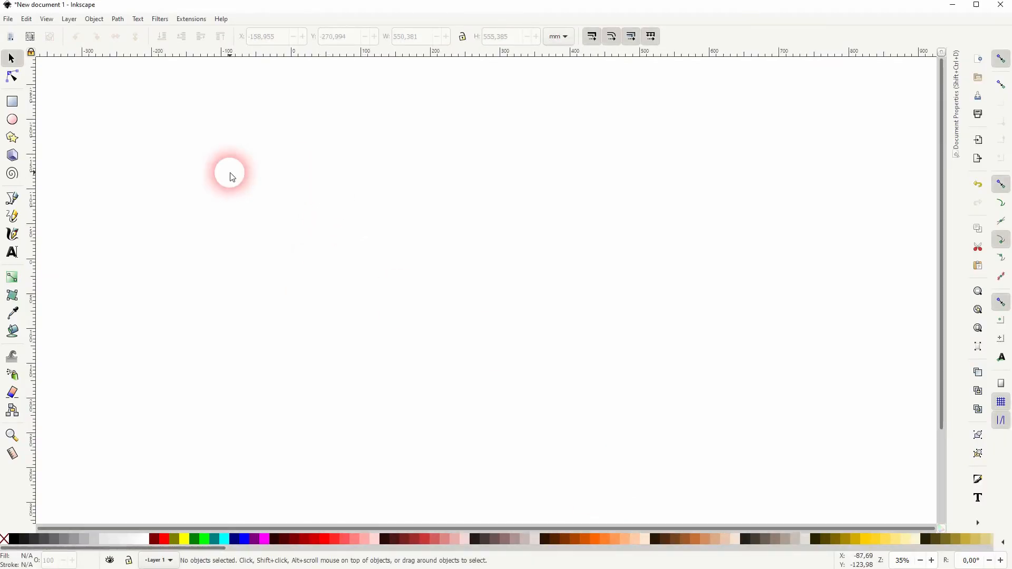
Step: Draw a many-turn spiral with the Spiral tool, then return to selecting objects
{"action": "left_click", "coordinate": [11, 172]}
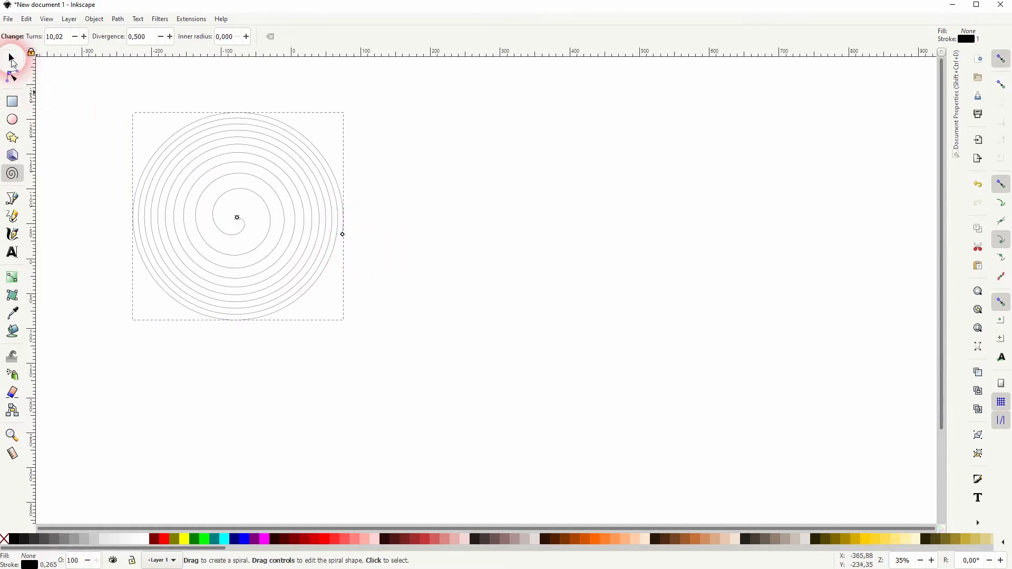
{"action": "left_click", "coordinate": [10, 58]}
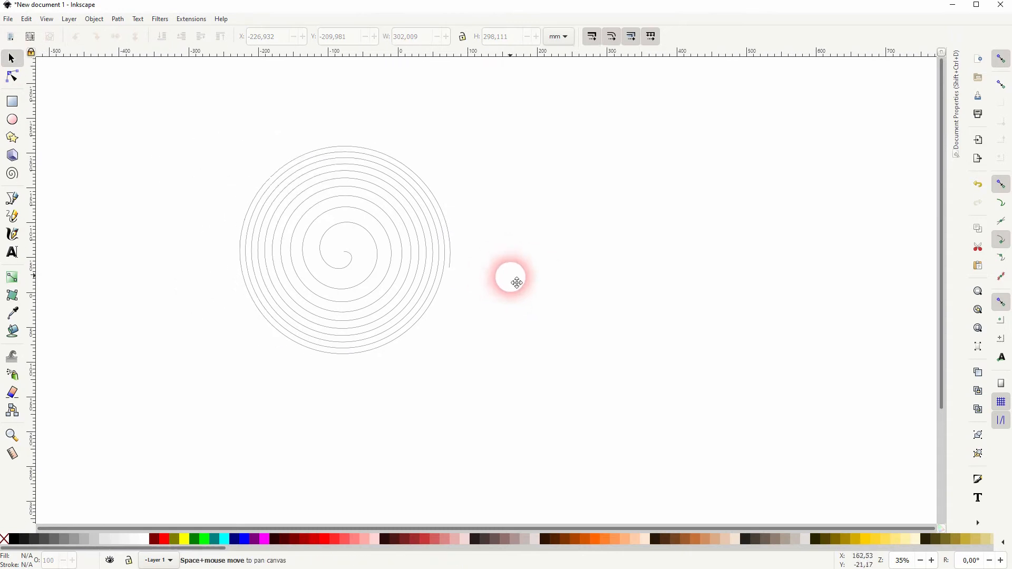
{"action": "scroll", "scroll_direction": "down", "scroll_amount": 3}
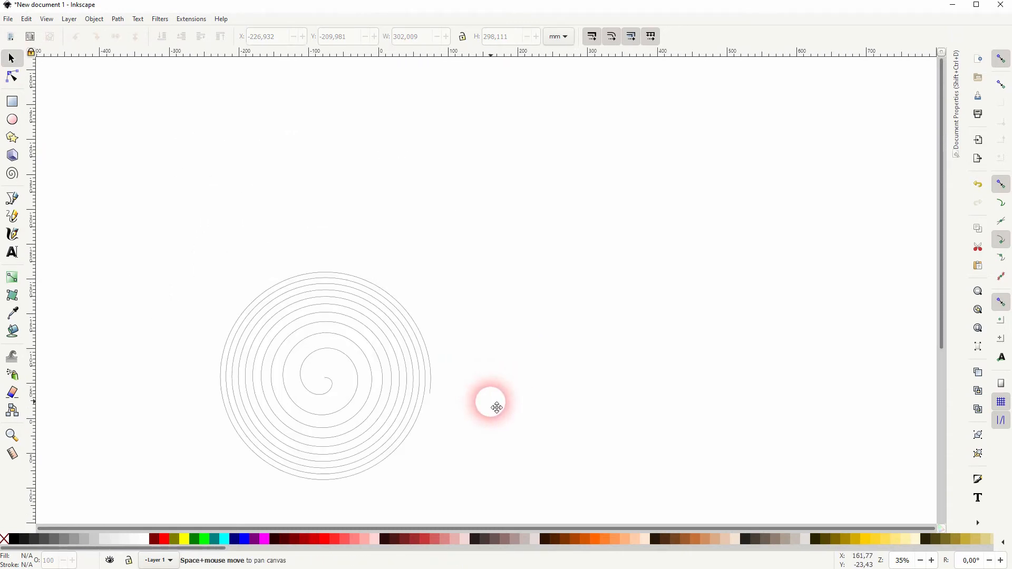
{"action": "left_click", "coordinate": [12, 198]}
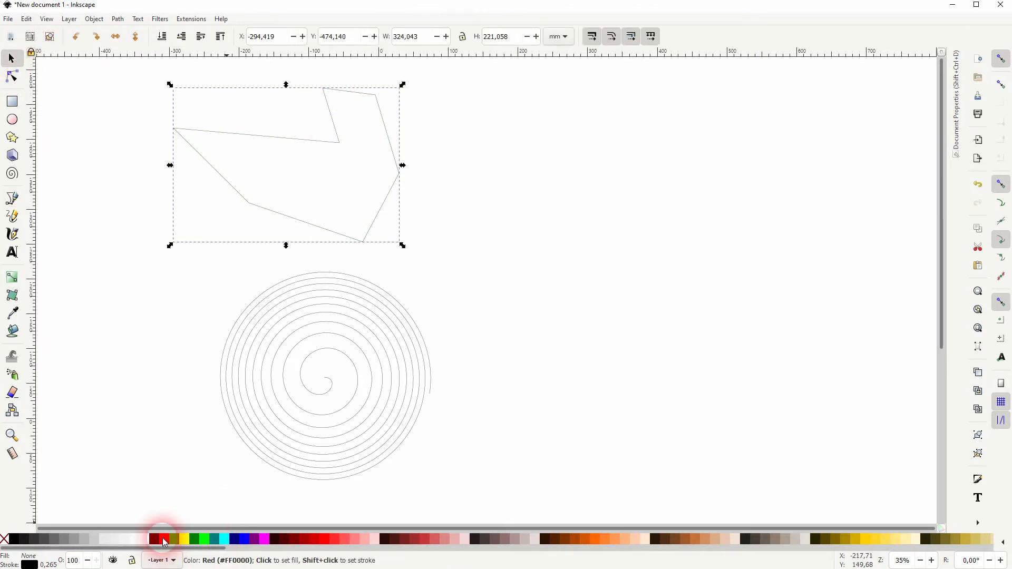
Step: Give the polygon a red fill, blue stroke of width 5 mm, and deselect it
{"action": "left_click", "coordinate": [162, 540]}
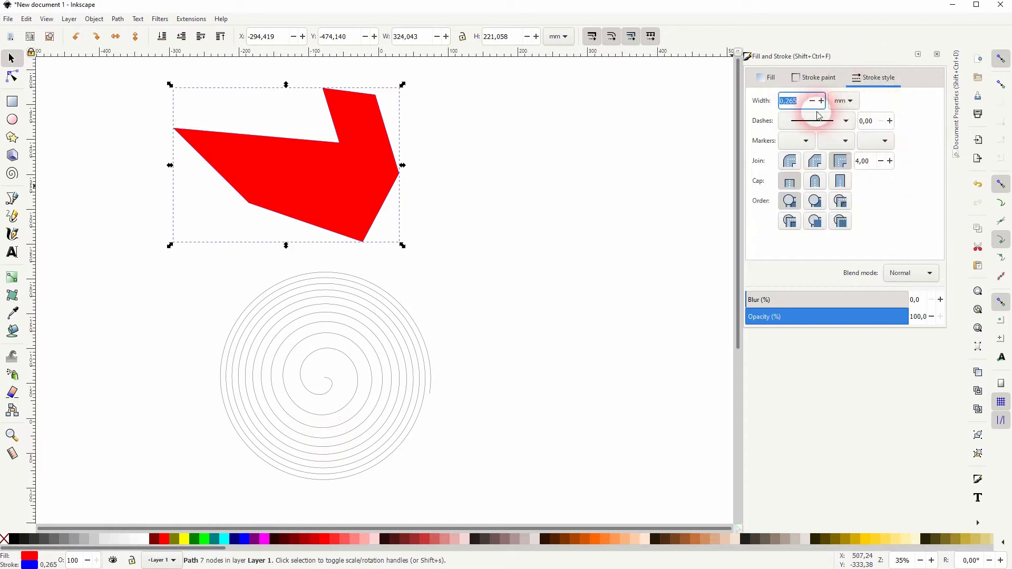
{"action": "type", "text": "5,000"}
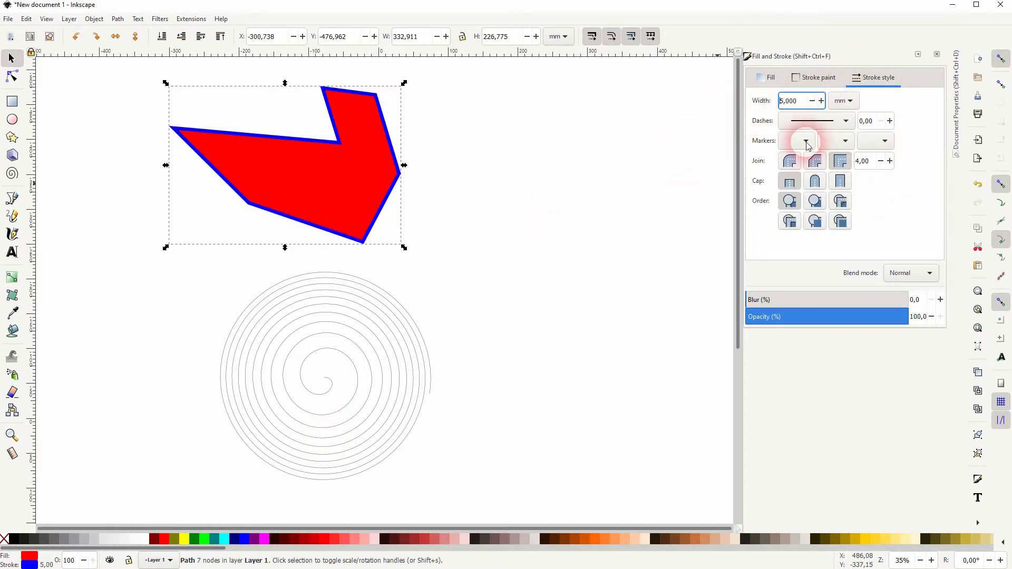
{"action": "left_click", "coordinate": [158, 278]}
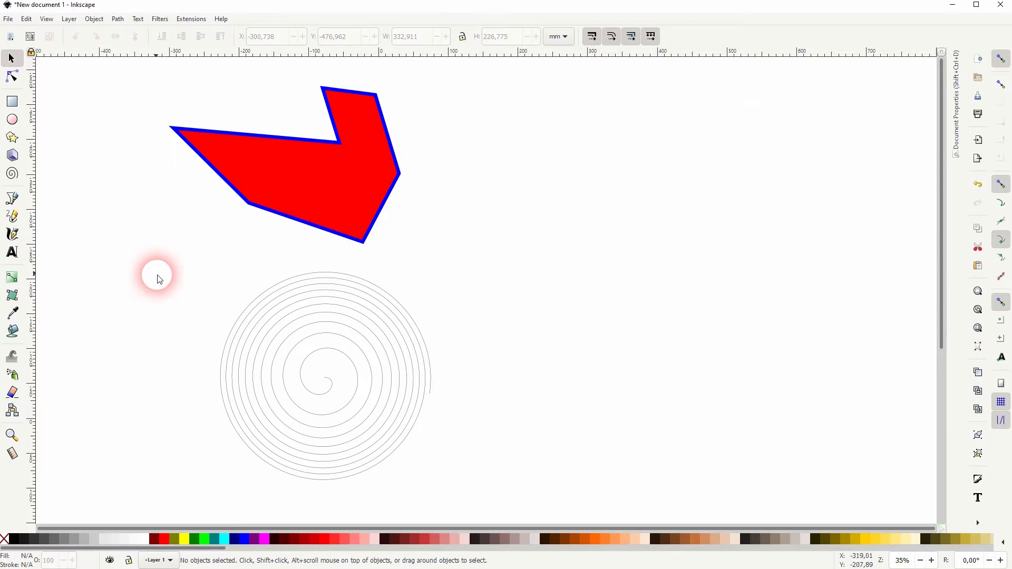
Step: Select the spiral and bring up Path > Path Effects for it
{"action": "left_click", "coordinate": [325, 374]}
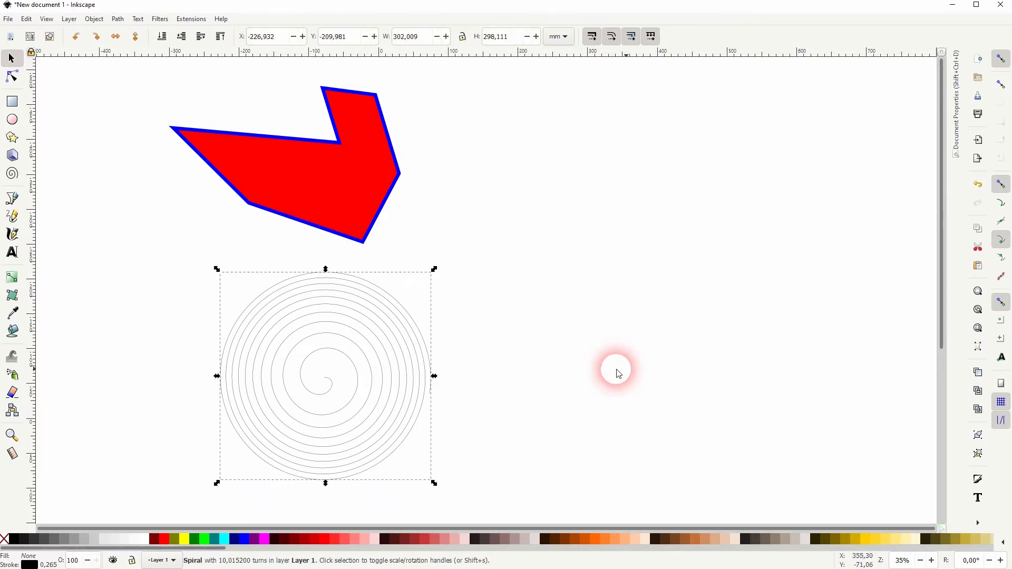
{"action": "mouse_move", "coordinate": [116, 19]}
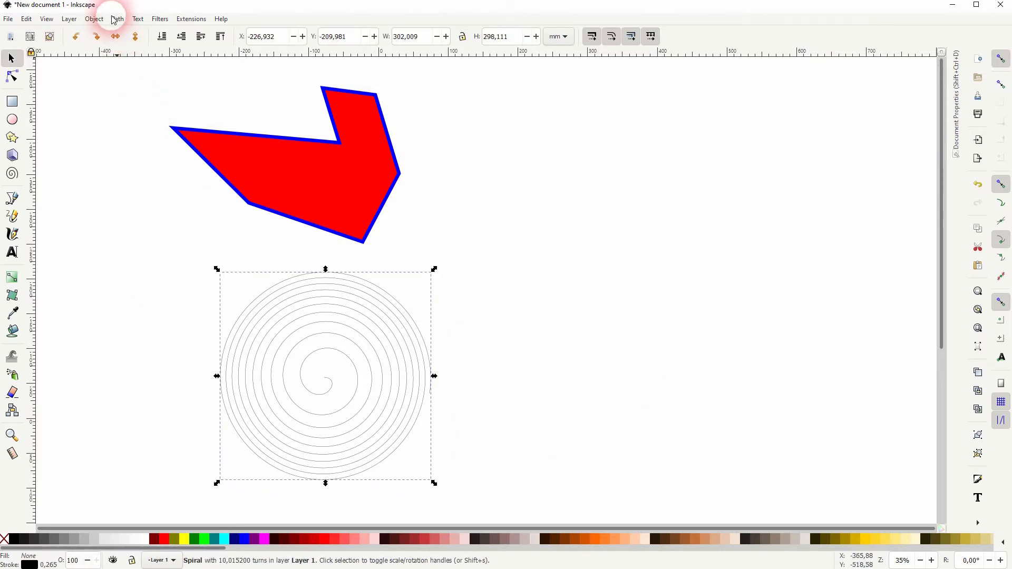
{"action": "left_click", "coordinate": [117, 18]}
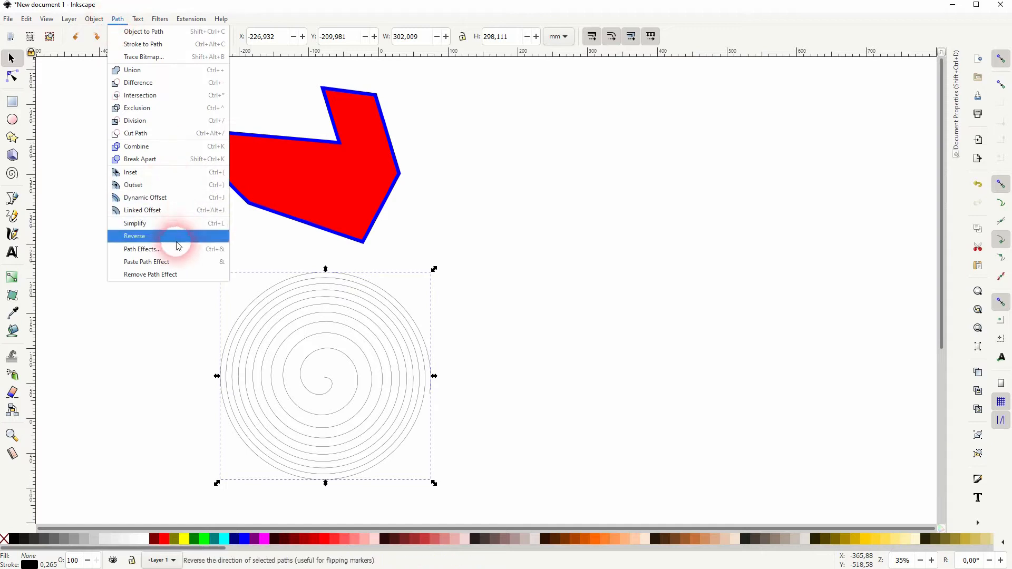
{"action": "left_click", "coordinate": [140, 248]}
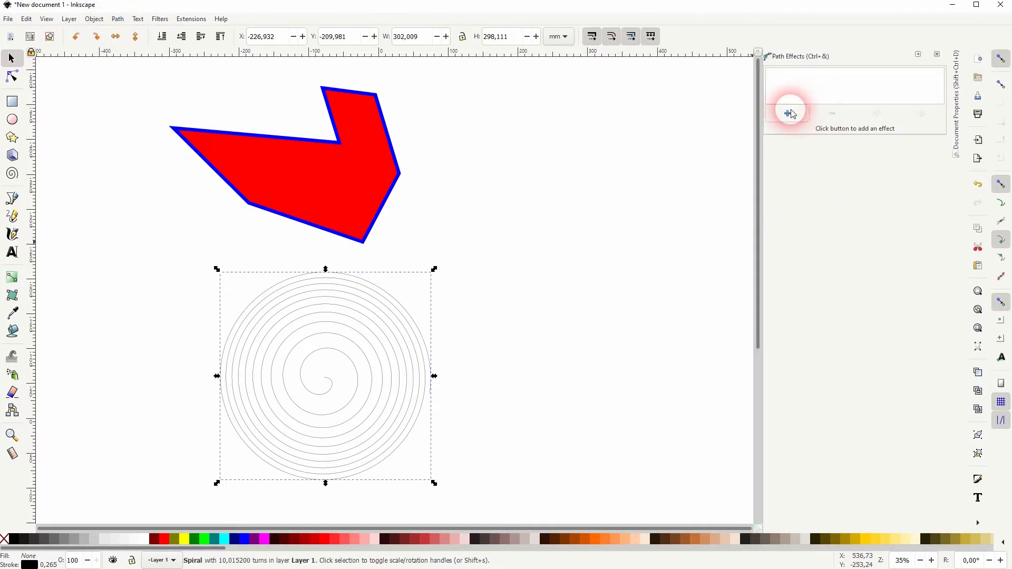
Step: Bring up the gallery of live path effects to add one to the spiral
{"action": "left_click", "coordinate": [790, 112]}
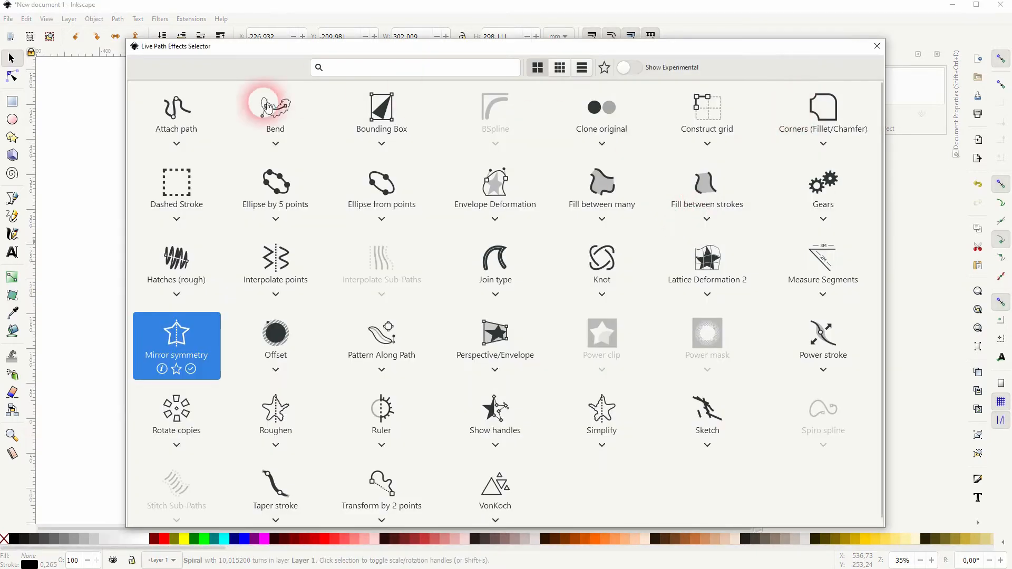
{"action": "mouse_move", "coordinate": [594, 338]}
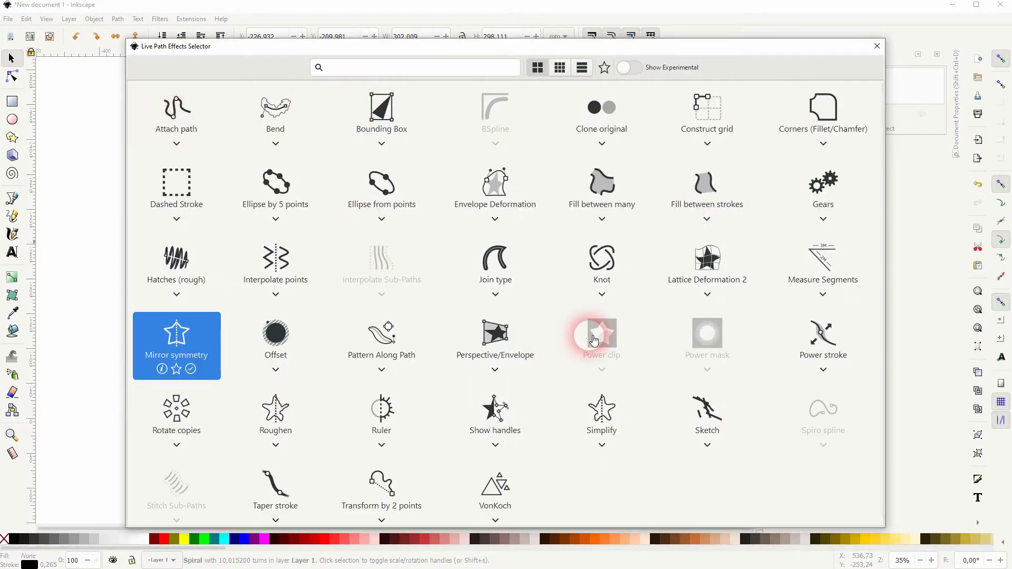
{"action": "mouse_move", "coordinate": [183, 339]}
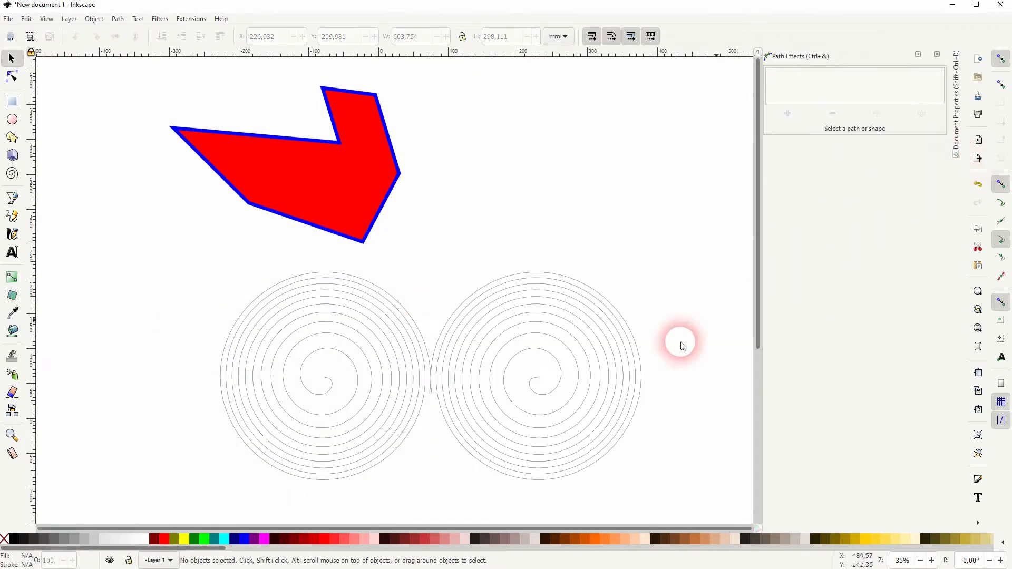
{"action": "mouse_move", "coordinate": [232, 321]}
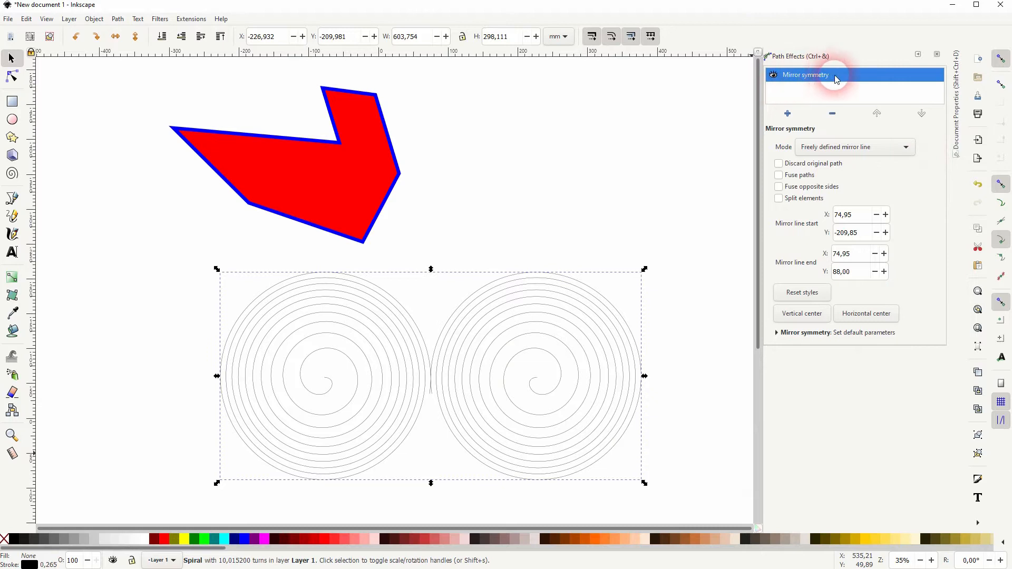
Step: Toggle the mirror effect's visibility and try X-midpoint and vertical page centre modes
{"action": "left_click", "coordinate": [773, 75]}
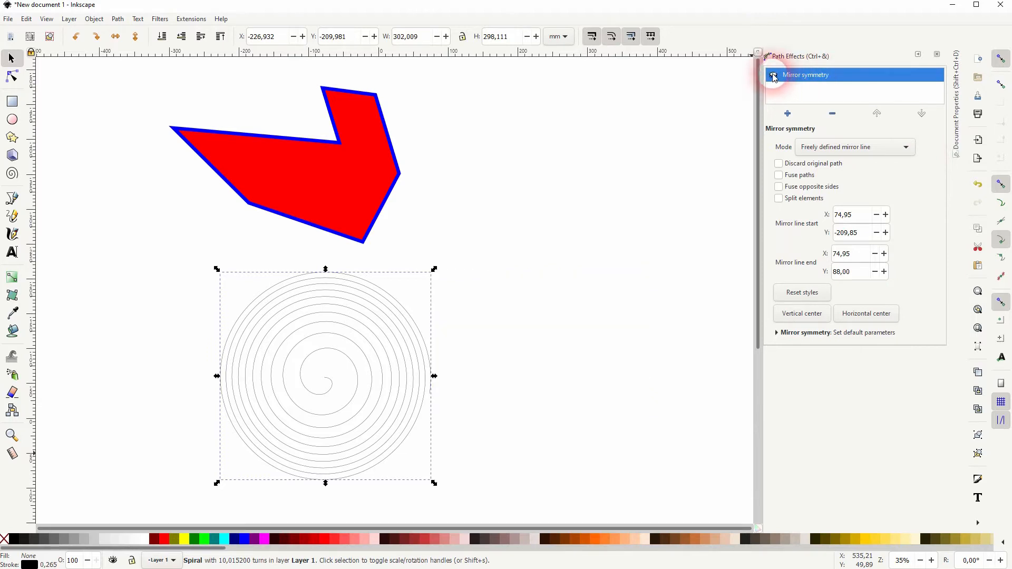
{"action": "left_click", "coordinate": [773, 75]}
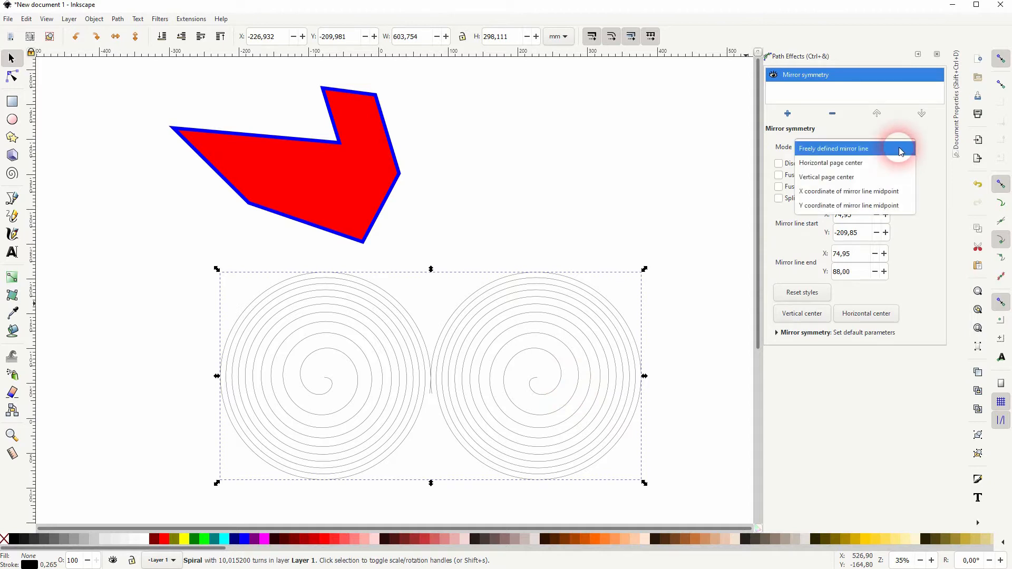
{"action": "left_click", "coordinate": [848, 206]}
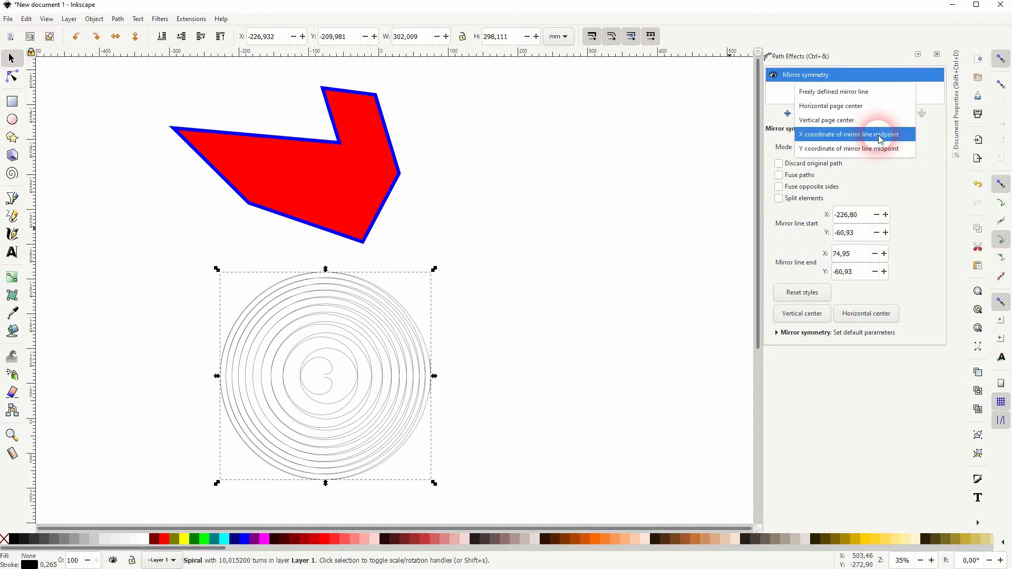
{"action": "left_click", "coordinate": [848, 134]}
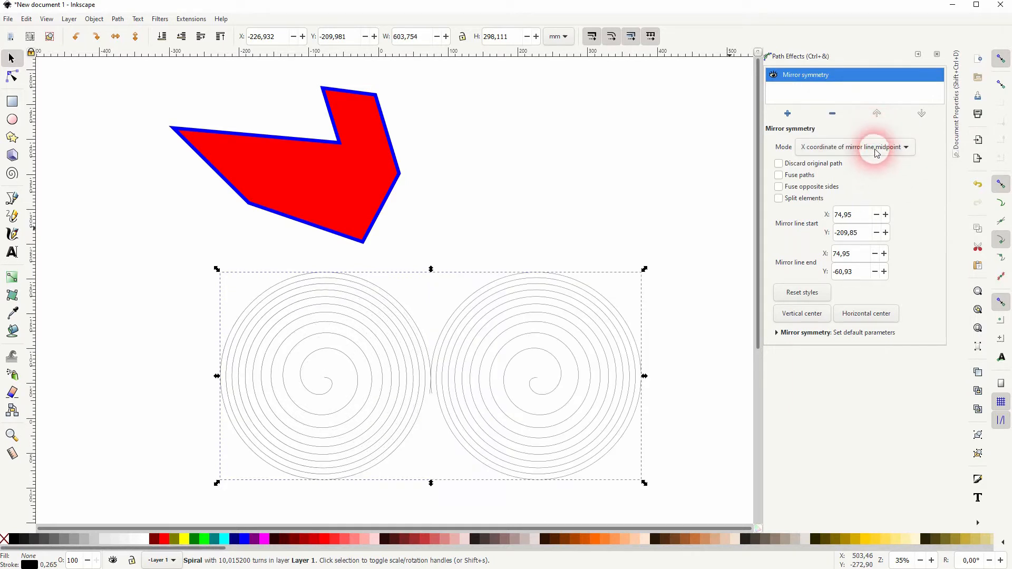
{"action": "left_click", "coordinate": [854, 147]}
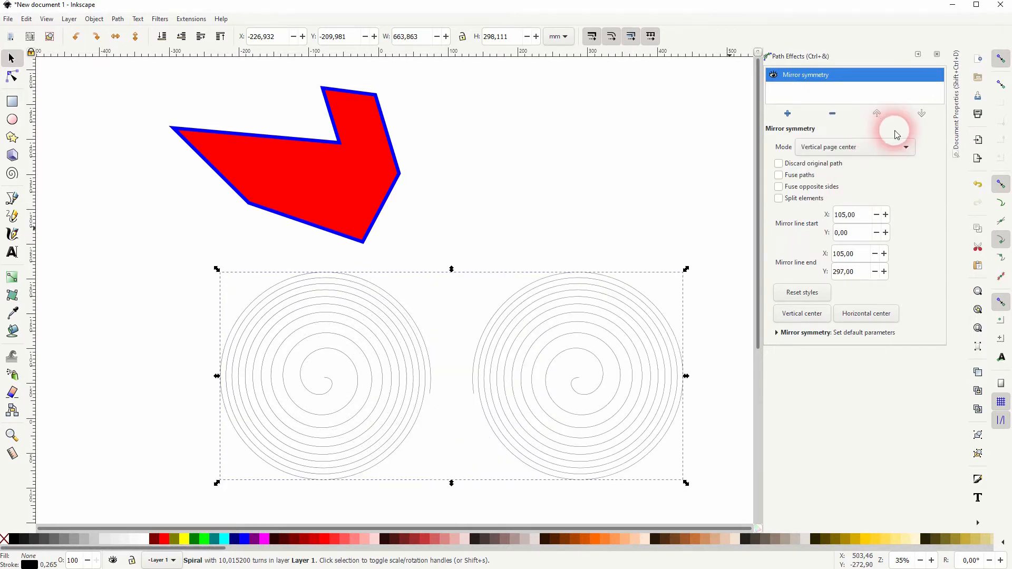
{"action": "left_click", "coordinate": [852, 146]}
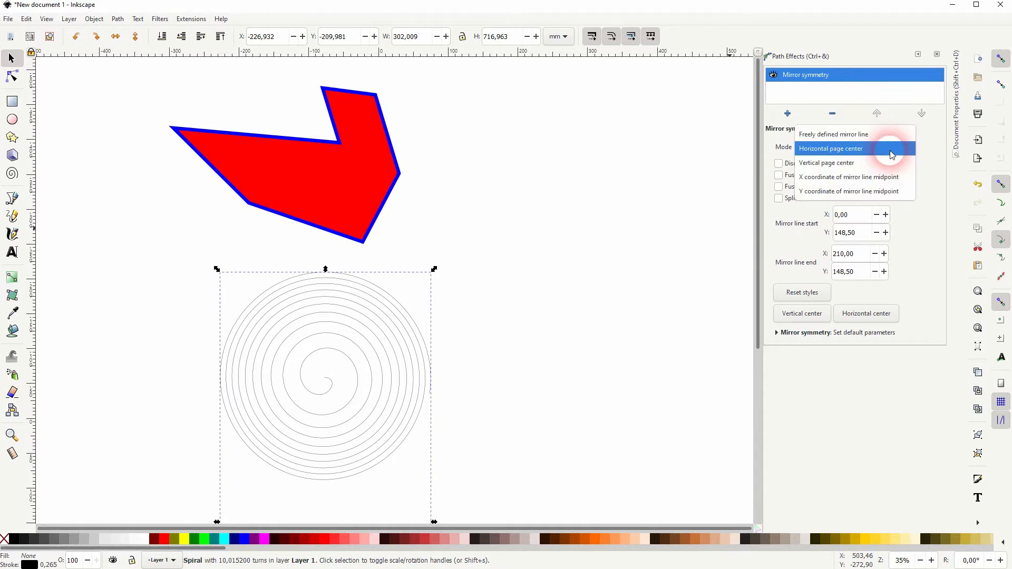
Step: Choose horizontal page centre mode, then edit the spirals' mirror line with the Node tool
{"action": "left_click", "coordinate": [836, 147]}
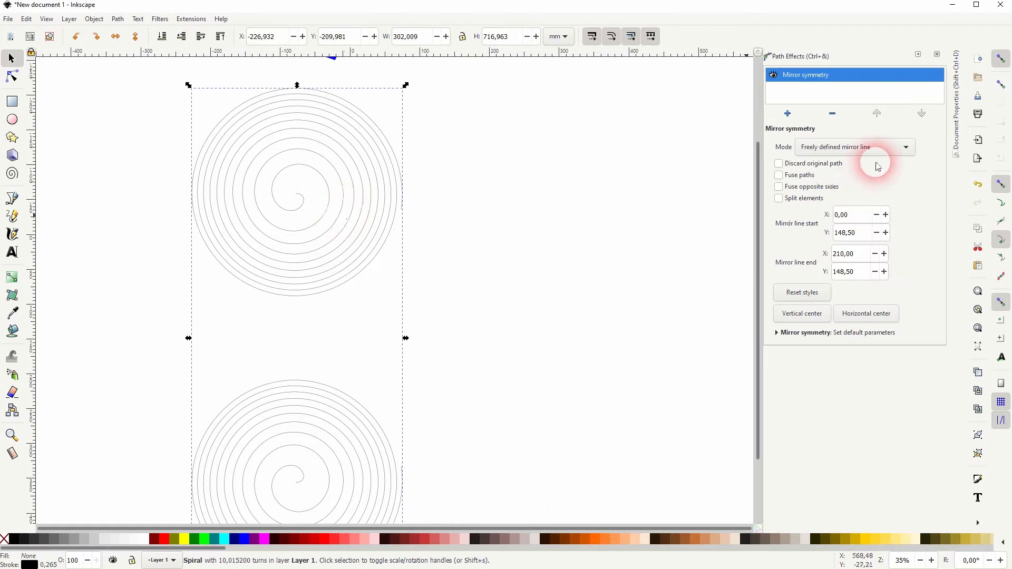
{"action": "left_click", "coordinate": [853, 146]}
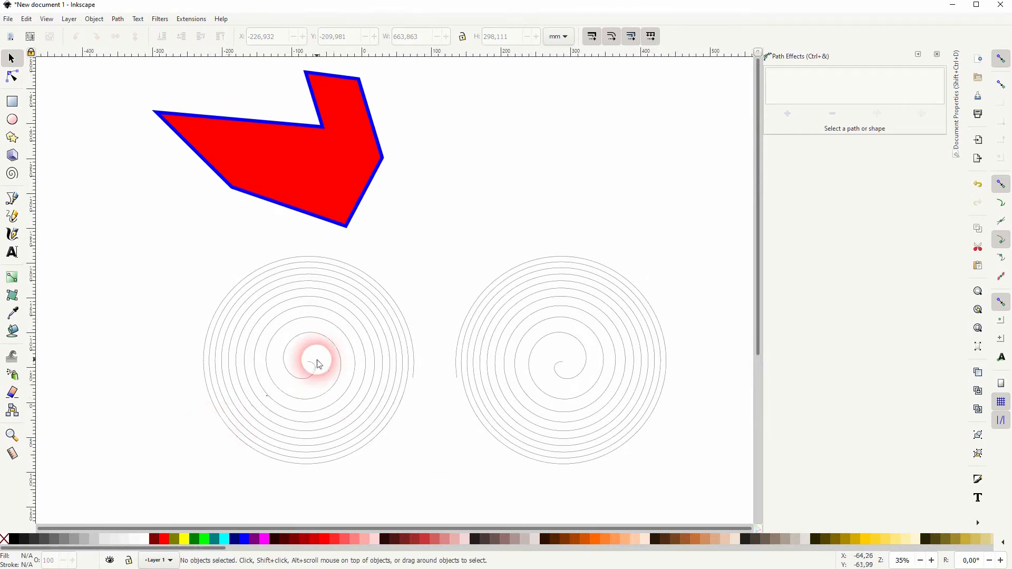
{"action": "left_click", "coordinate": [317, 361]}
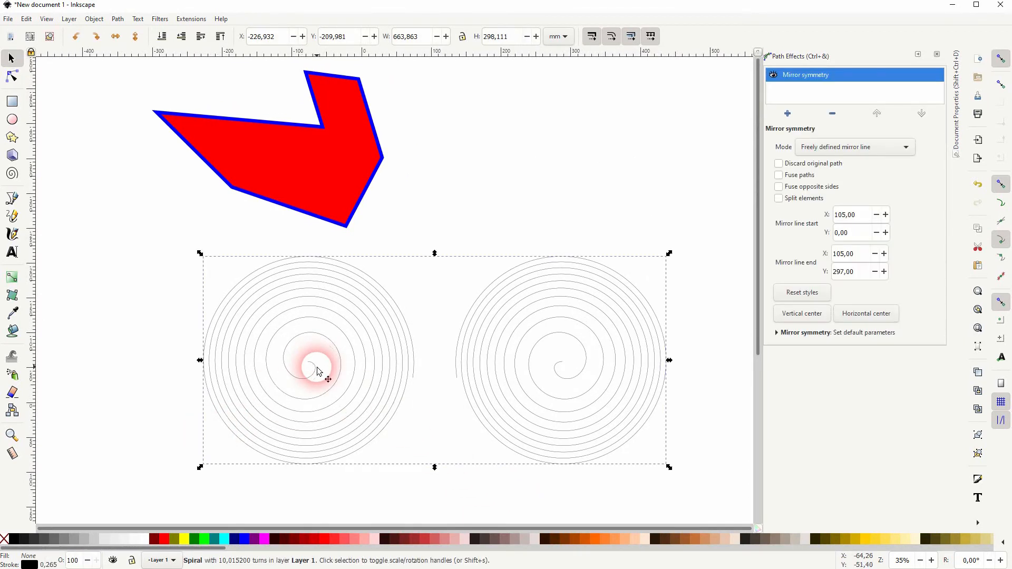
{"action": "mouse_move", "coordinate": [903, 215]}
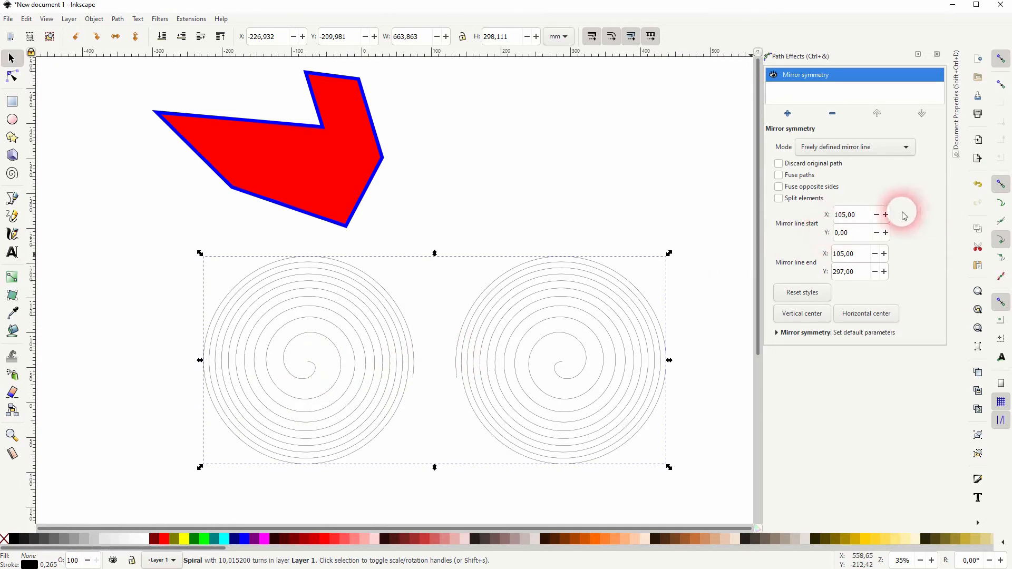
{"action": "mouse_move", "coordinate": [816, 263]}
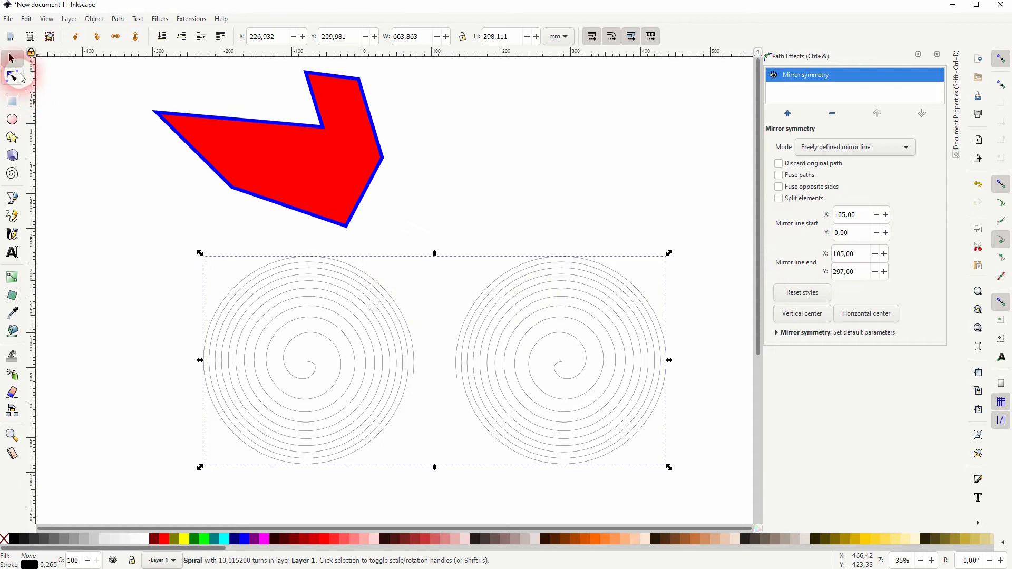
{"action": "left_click", "coordinate": [12, 76]}
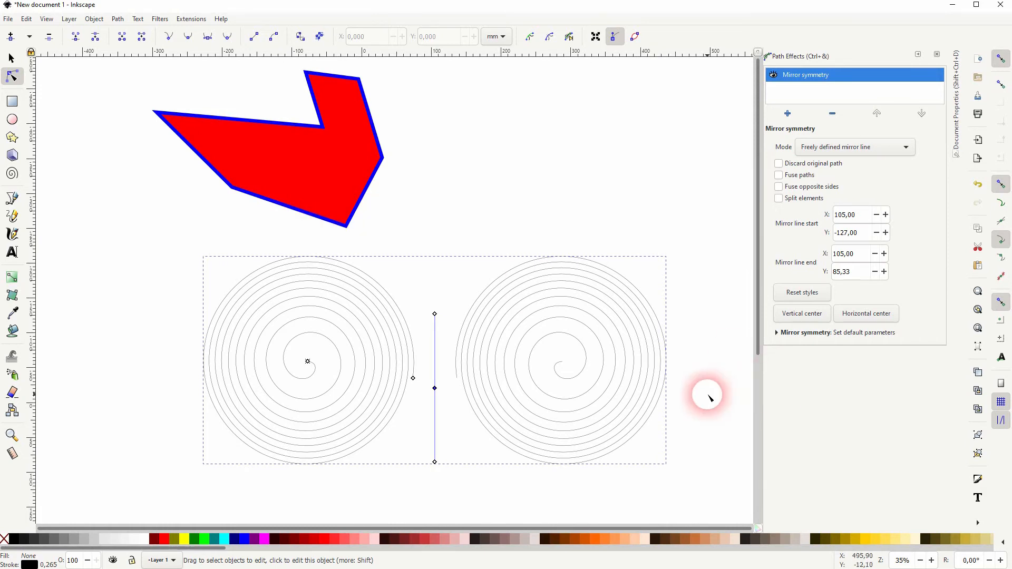
{"action": "mouse_move", "coordinate": [144, 231]}
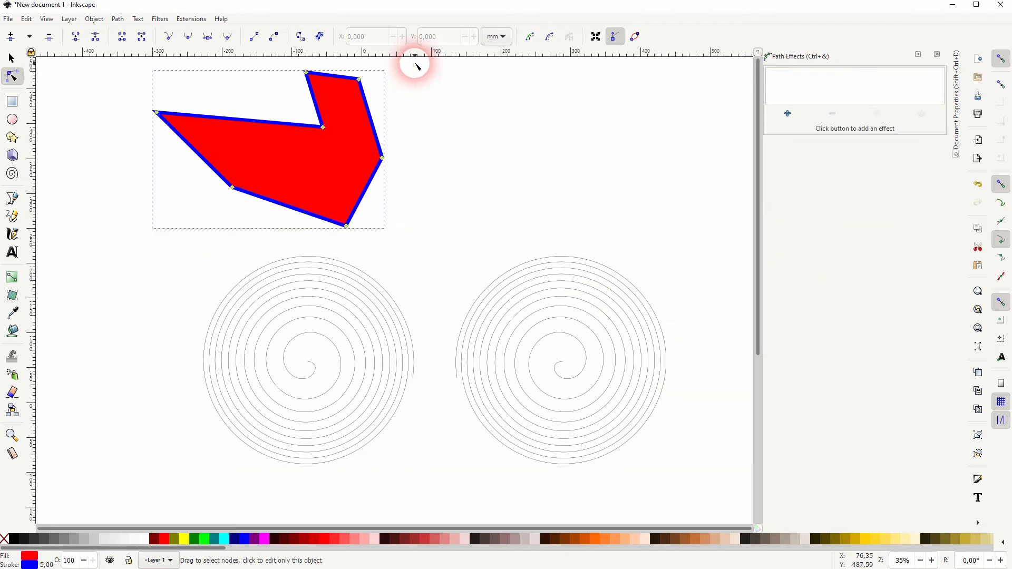
Step: Add a Mirror symmetry path effect to the red polygon
{"action": "left_click", "coordinate": [787, 113]}
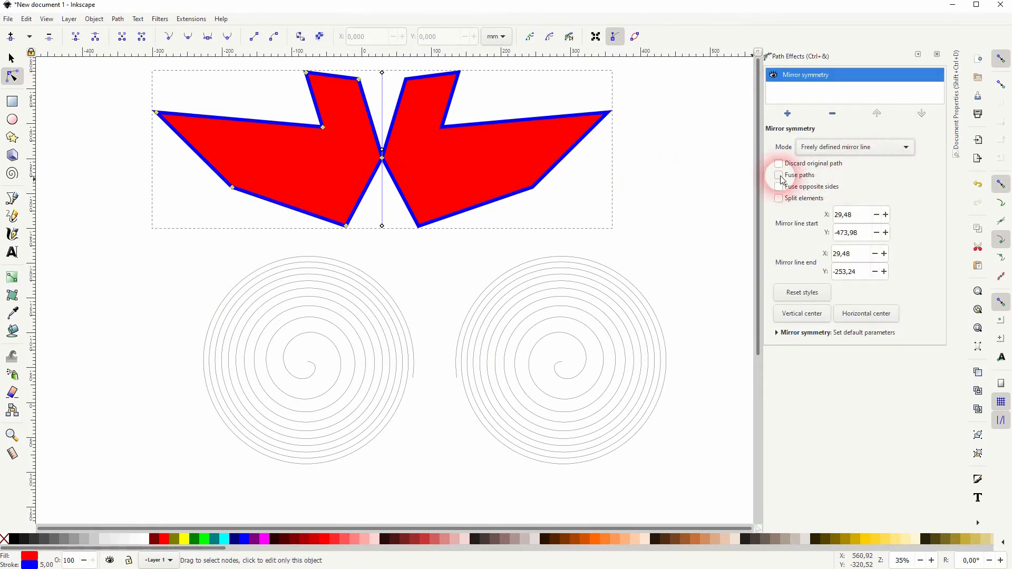
Step: Fuse the mirrored halves and shift the mirror line and centre node until the halves meet
{"action": "left_click", "coordinate": [778, 175]}
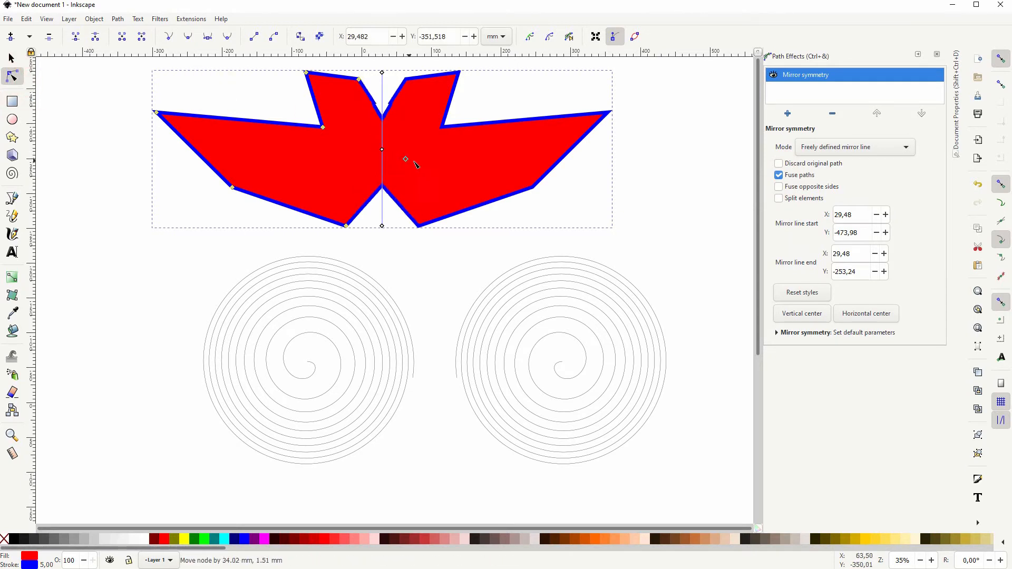
{"action": "left_click_drag", "start_coordinate": [405, 158], "coordinate": [360, 157]}
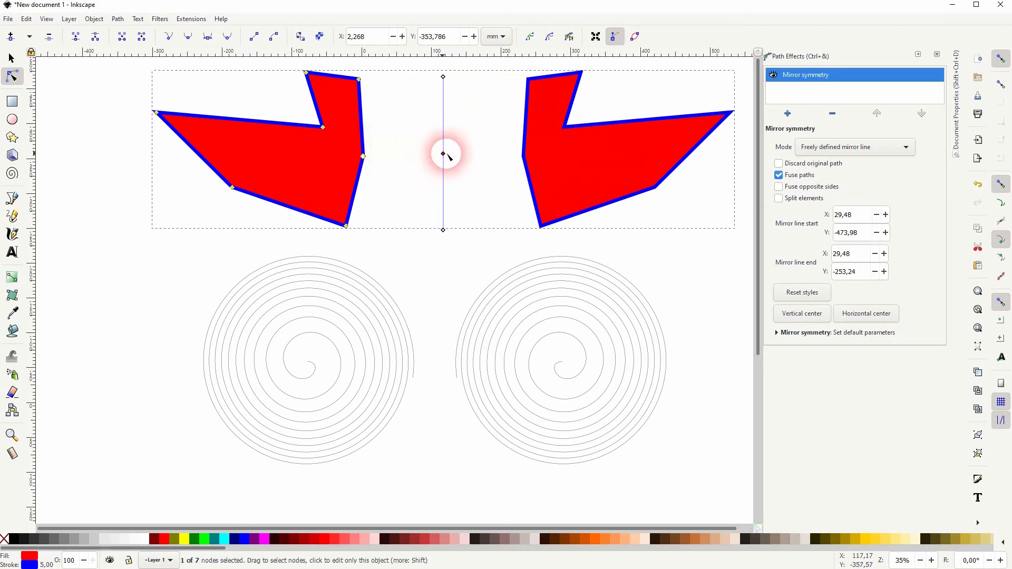
{"action": "left_click_drag", "start_coordinate": [441, 155], "coordinate": [360, 155]}
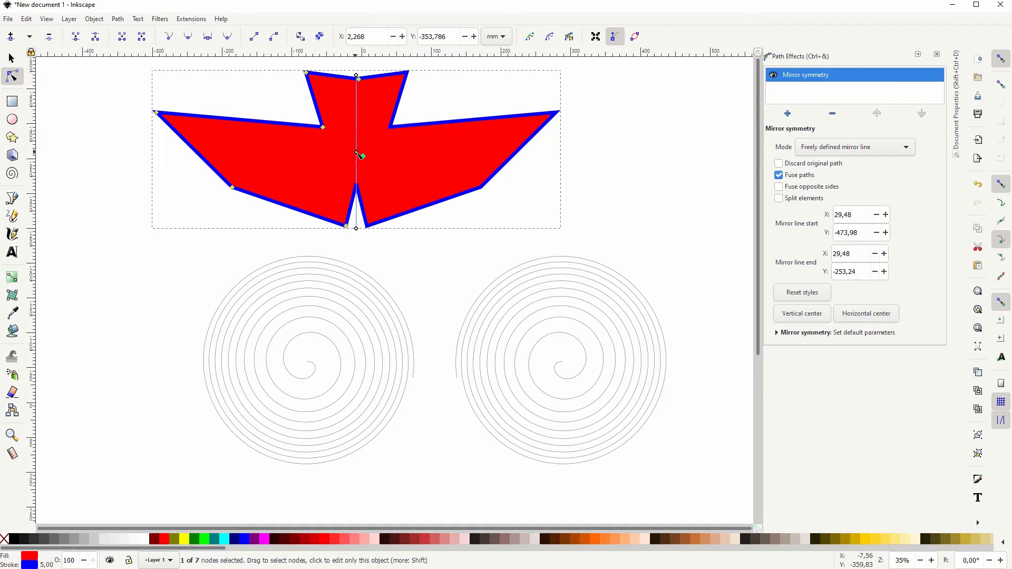
{"action": "left_click_drag", "start_coordinate": [357, 155], "coordinate": [365, 157]}
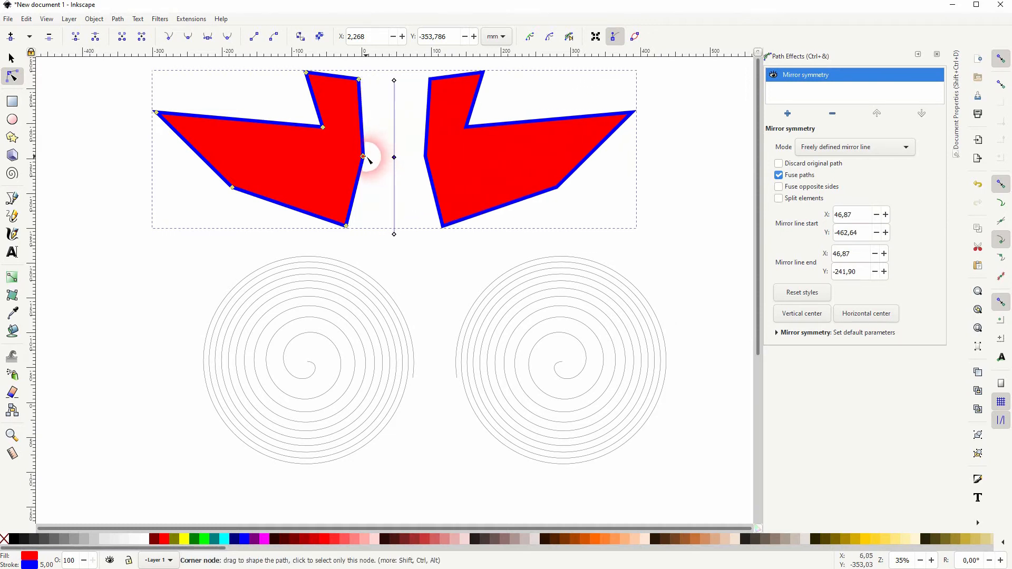
{"action": "left_click_drag", "start_coordinate": [364, 157], "coordinate": [397, 157]}
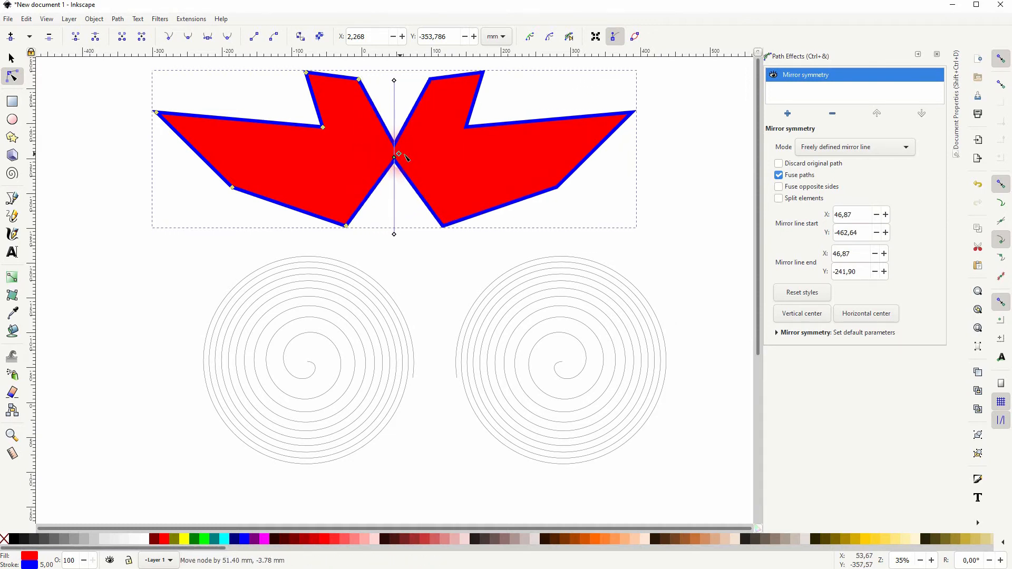
{"action": "left_click_drag", "start_coordinate": [395, 155], "coordinate": [392, 157]}
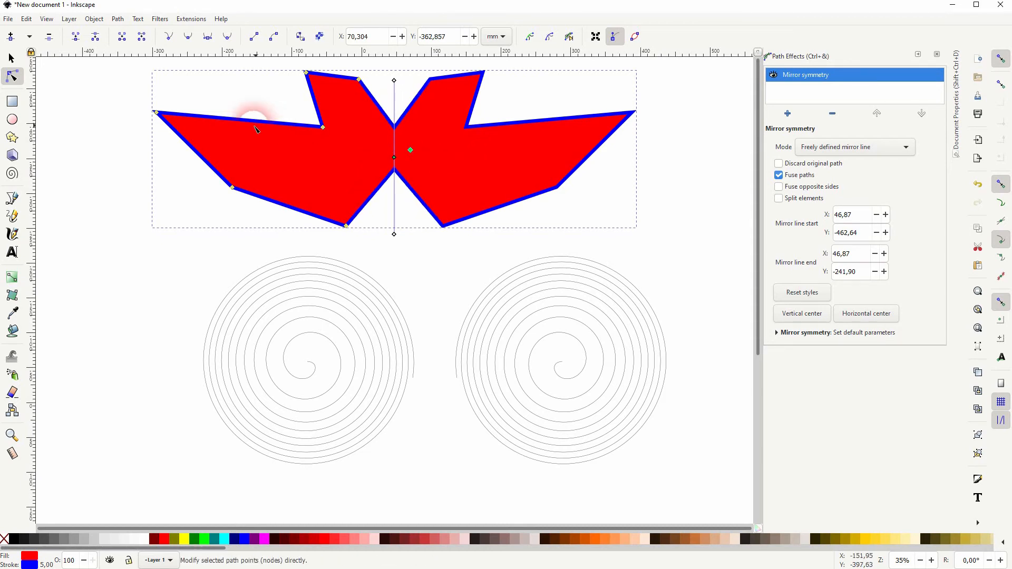
Step: Lower the polygon's left tip node and tilt its symmetry line diagonally
{"action": "left_click", "coordinate": [156, 113]}
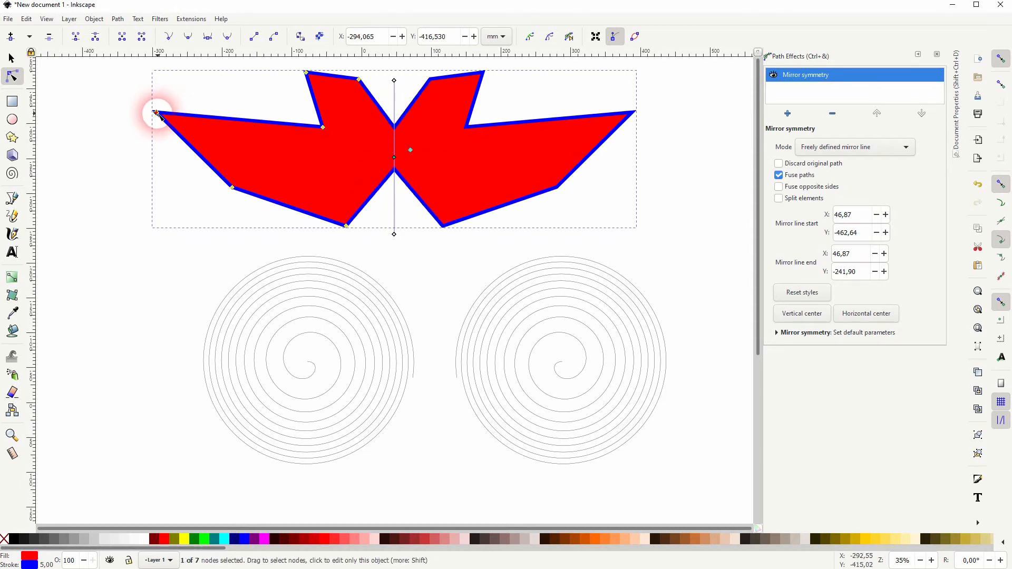
{"action": "left_click_drag", "start_coordinate": [155, 113], "coordinate": [155, 136]}
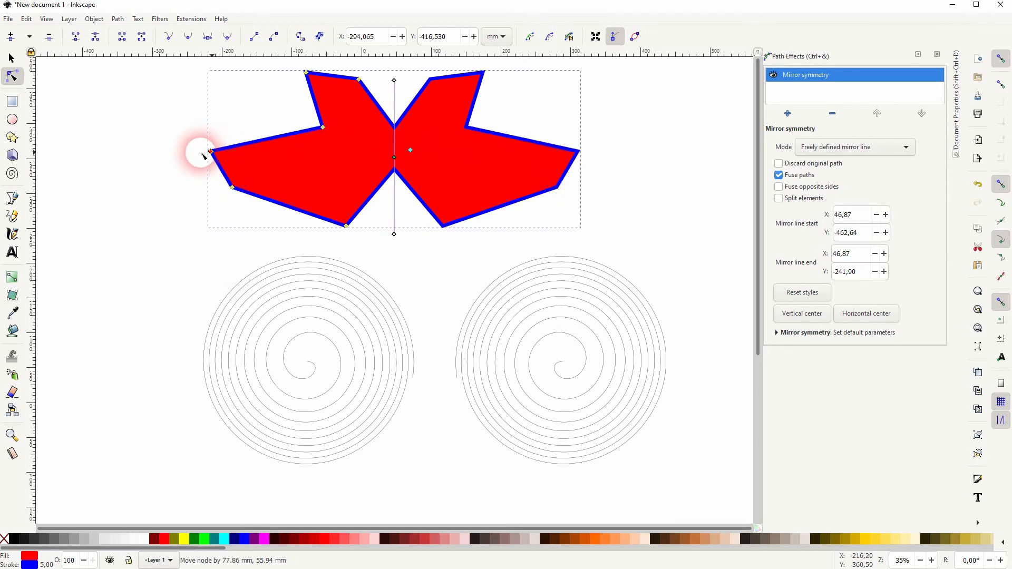
{"action": "left_click_drag", "start_coordinate": [204, 154], "coordinate": [394, 83]}
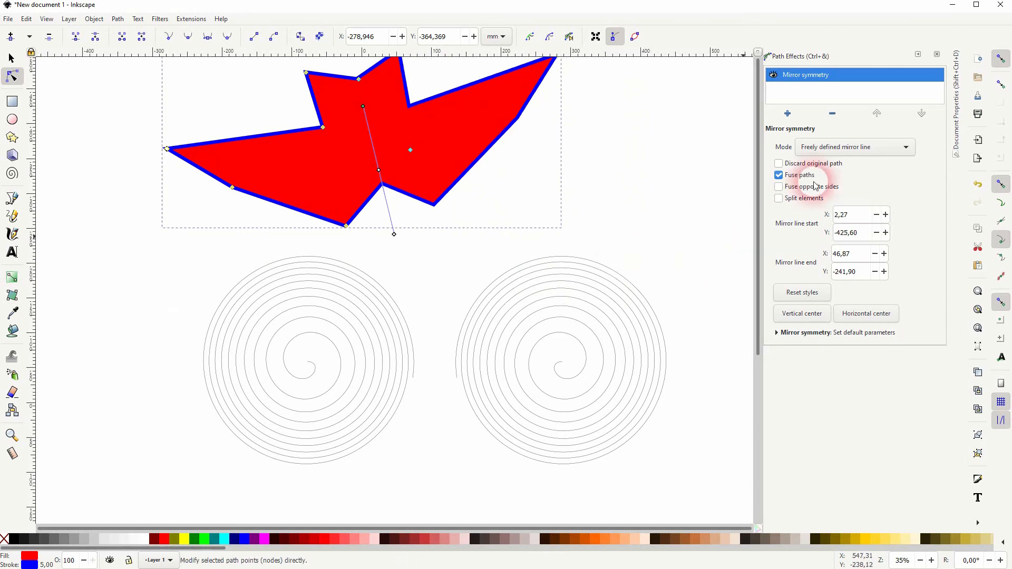
Step: Unfuse the halves, nudge the mirror line's start point, and fuse them again into a solid shape
{"action": "left_click", "coordinate": [778, 175]}
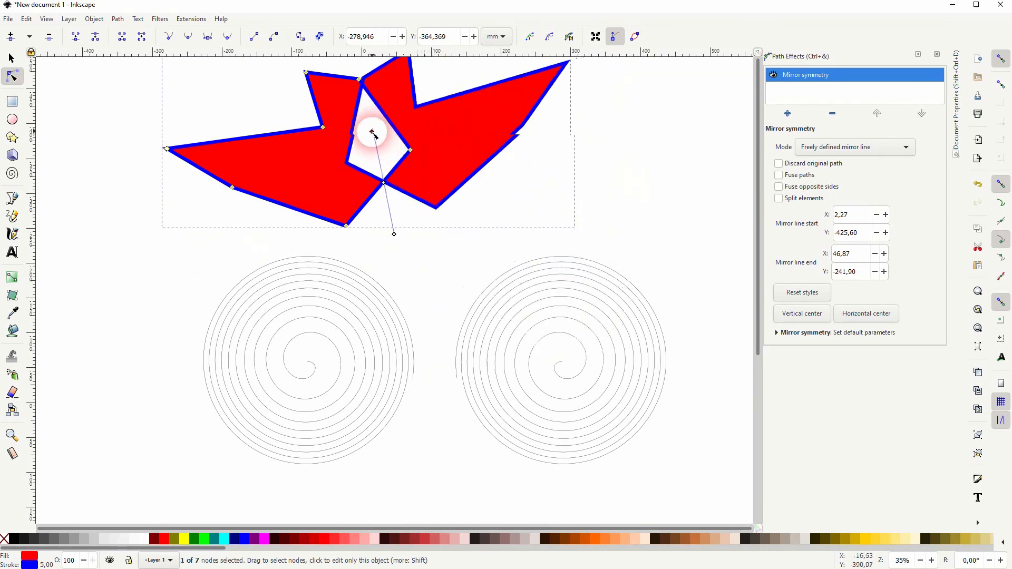
{"action": "left_click_drag", "start_coordinate": [371, 134], "coordinate": [369, 136]}
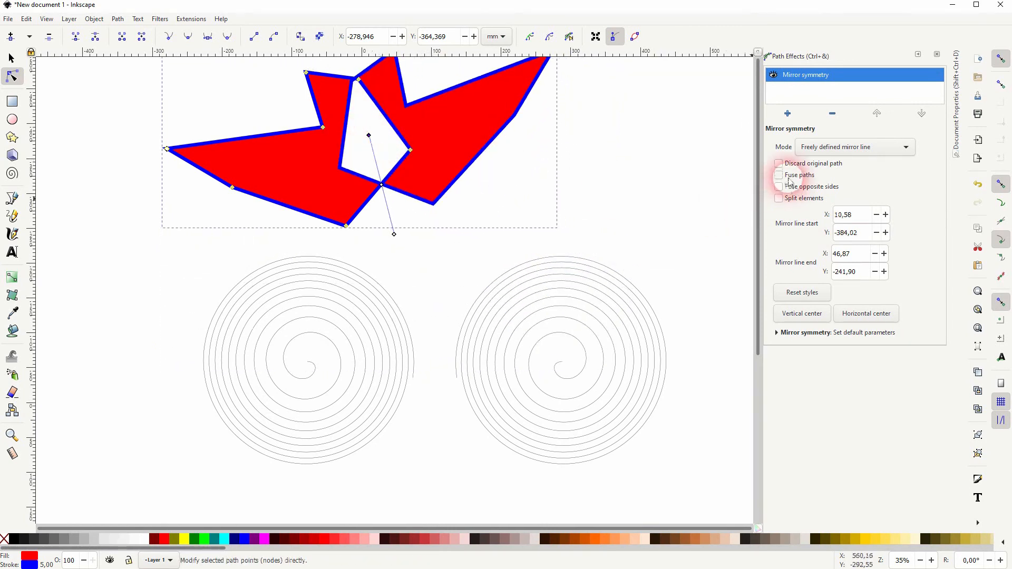
{"action": "left_click", "coordinate": [778, 175]}
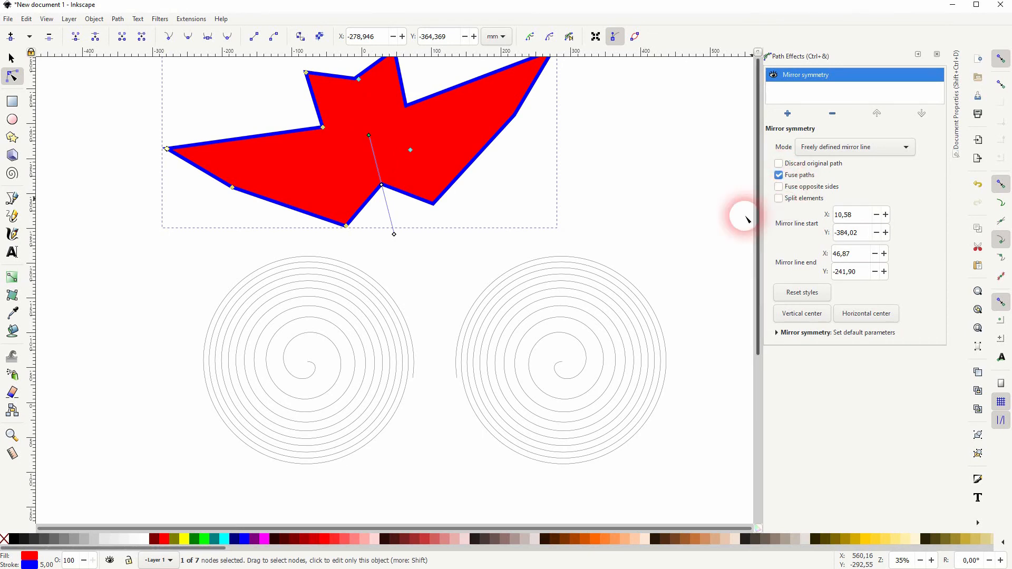
{"action": "mouse_move", "coordinate": [399, 361]}
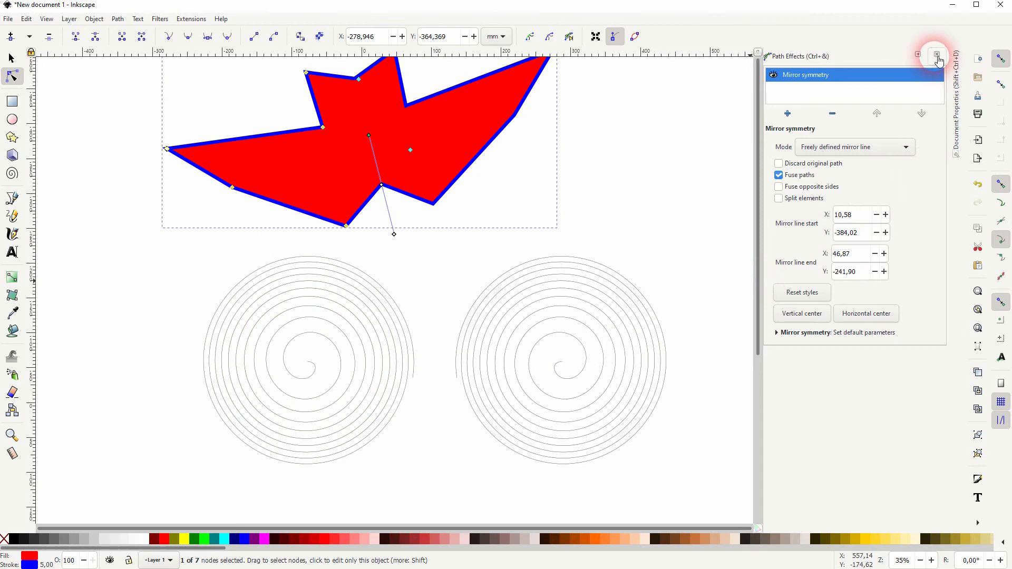
Step: Close the Path Effects panel and Break Apart the mirrored spirals into separate paths
{"action": "left_click", "coordinate": [936, 56]}
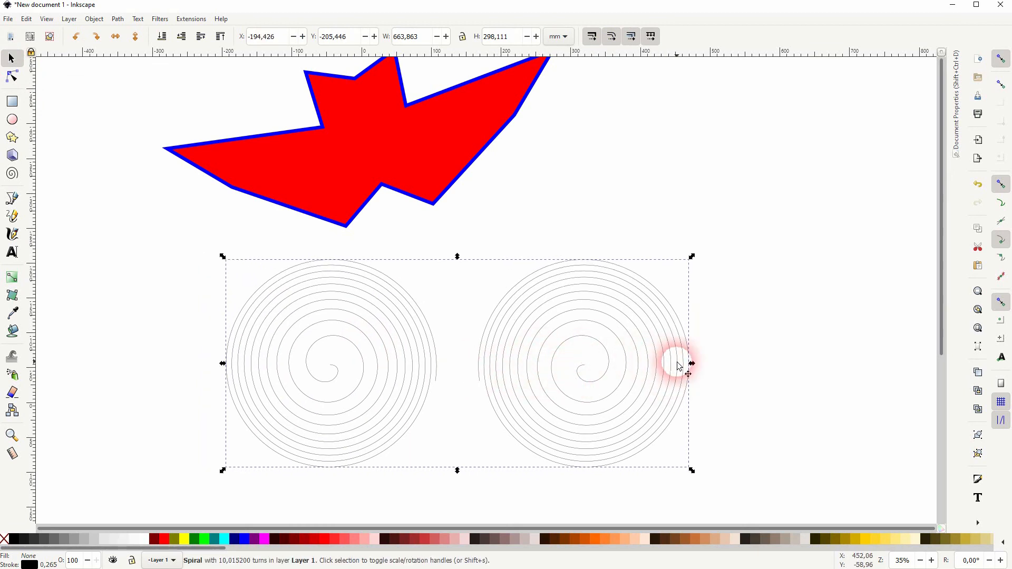
{"action": "left_click", "coordinate": [117, 18]}
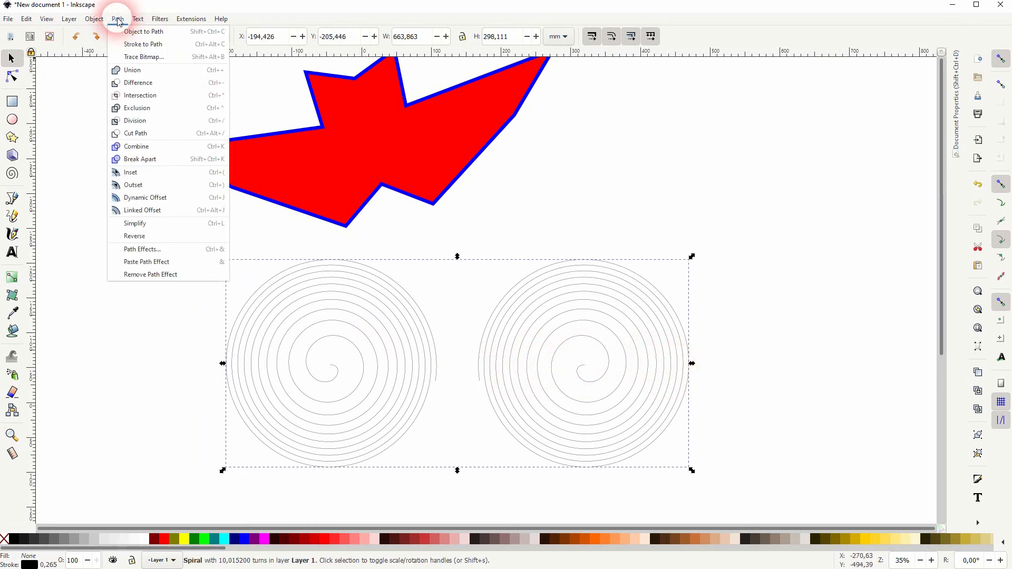
{"action": "left_click", "coordinate": [136, 147]}
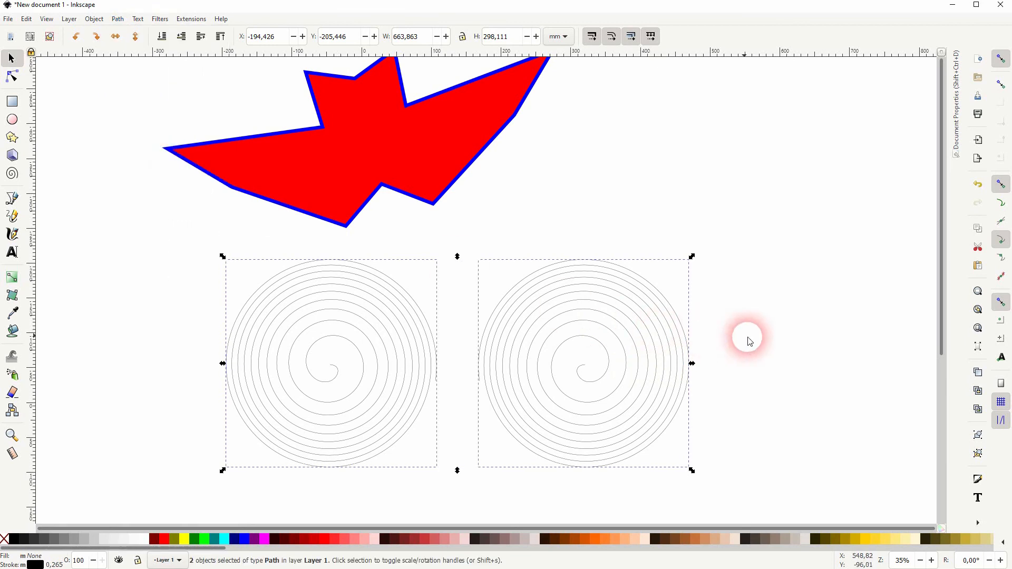
Step: Deselect everything, then select the right spiral on its own for rotation
{"action": "left_click", "coordinate": [575, 384]}
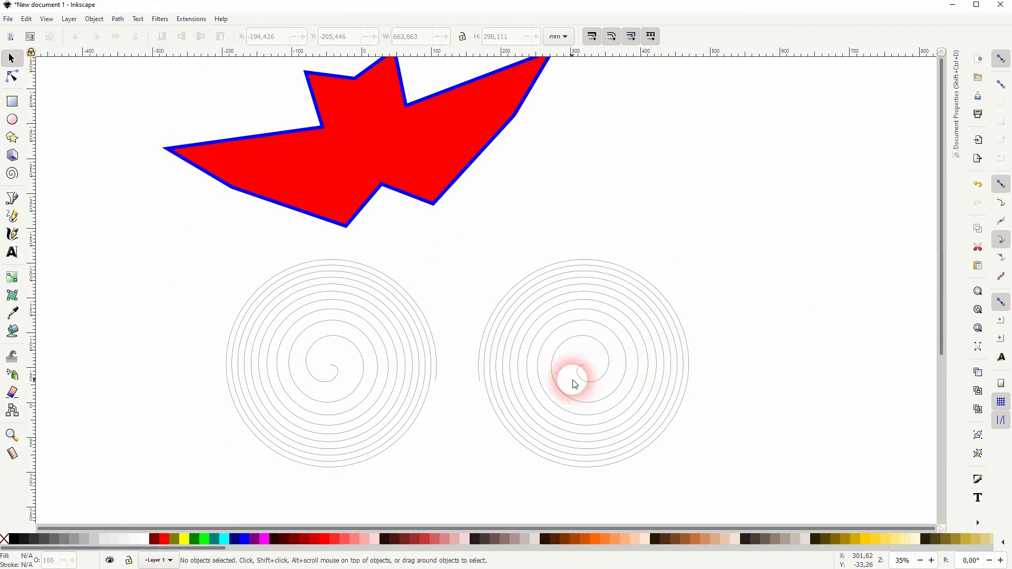
{"action": "left_click", "coordinate": [574, 384]}
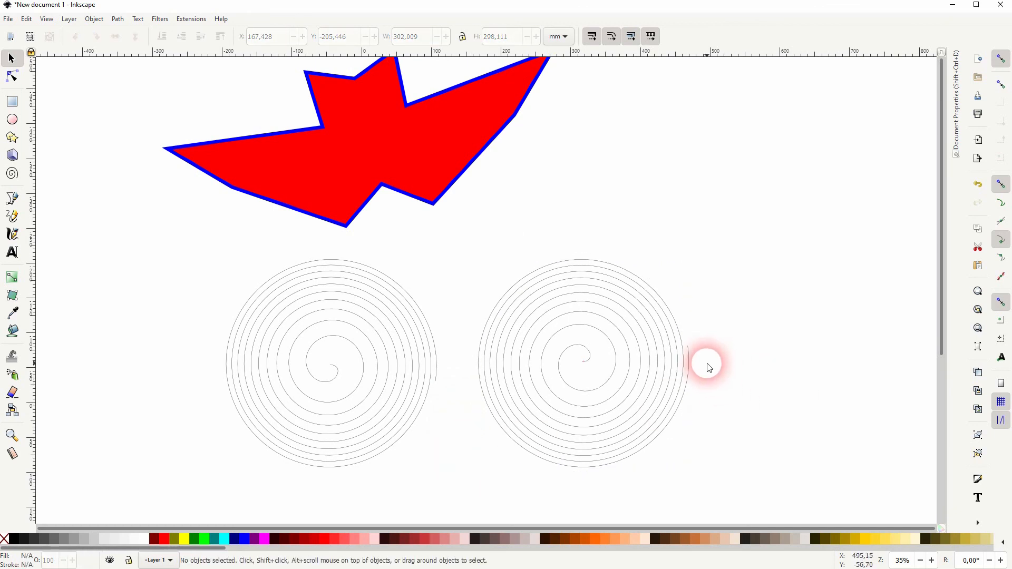
{"action": "mouse_move", "coordinate": [439, 381]}
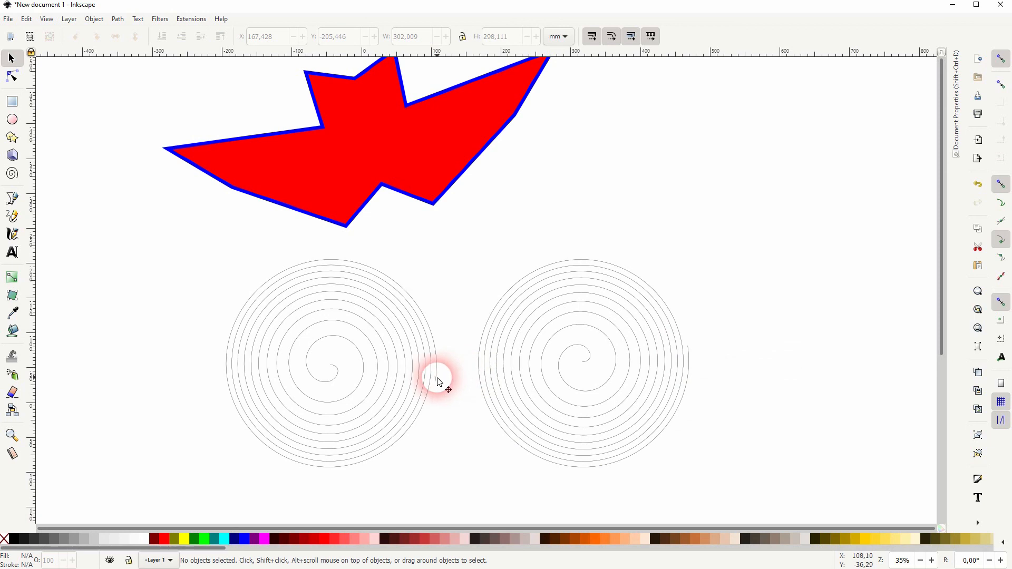